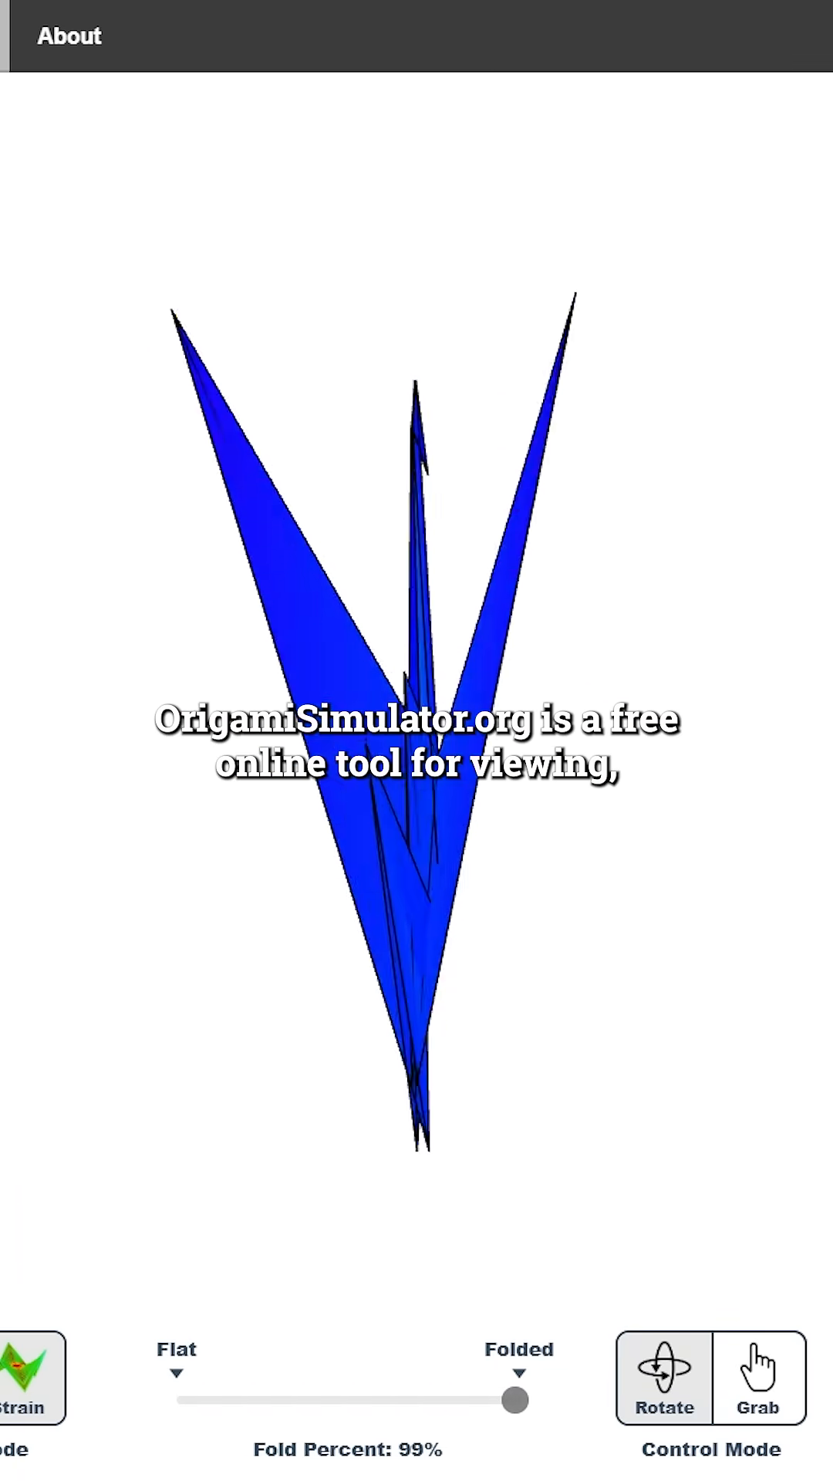
- Ease the crane's Fold Percent slider back from Folded to about 80%
{"action": "left_click_drag", "start_coordinate": [515, 1400], "coordinate": [447, 1401]}
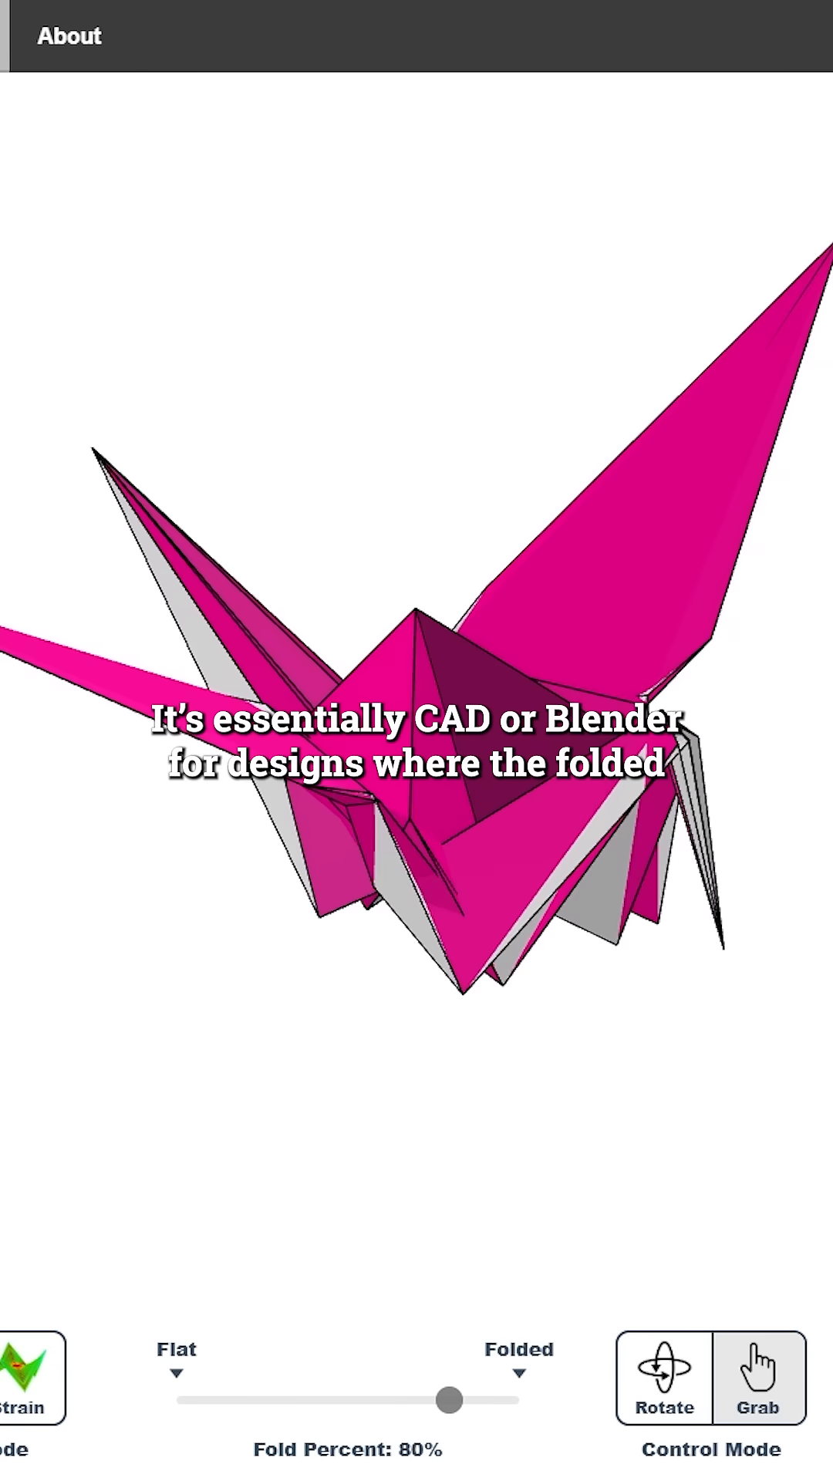
- Unfold the crane completely flat, then fold the pleated model to 82% in strain view
{"action": "left_click_drag", "start_coordinate": [447, 1400], "coordinate": [408, 1401]}
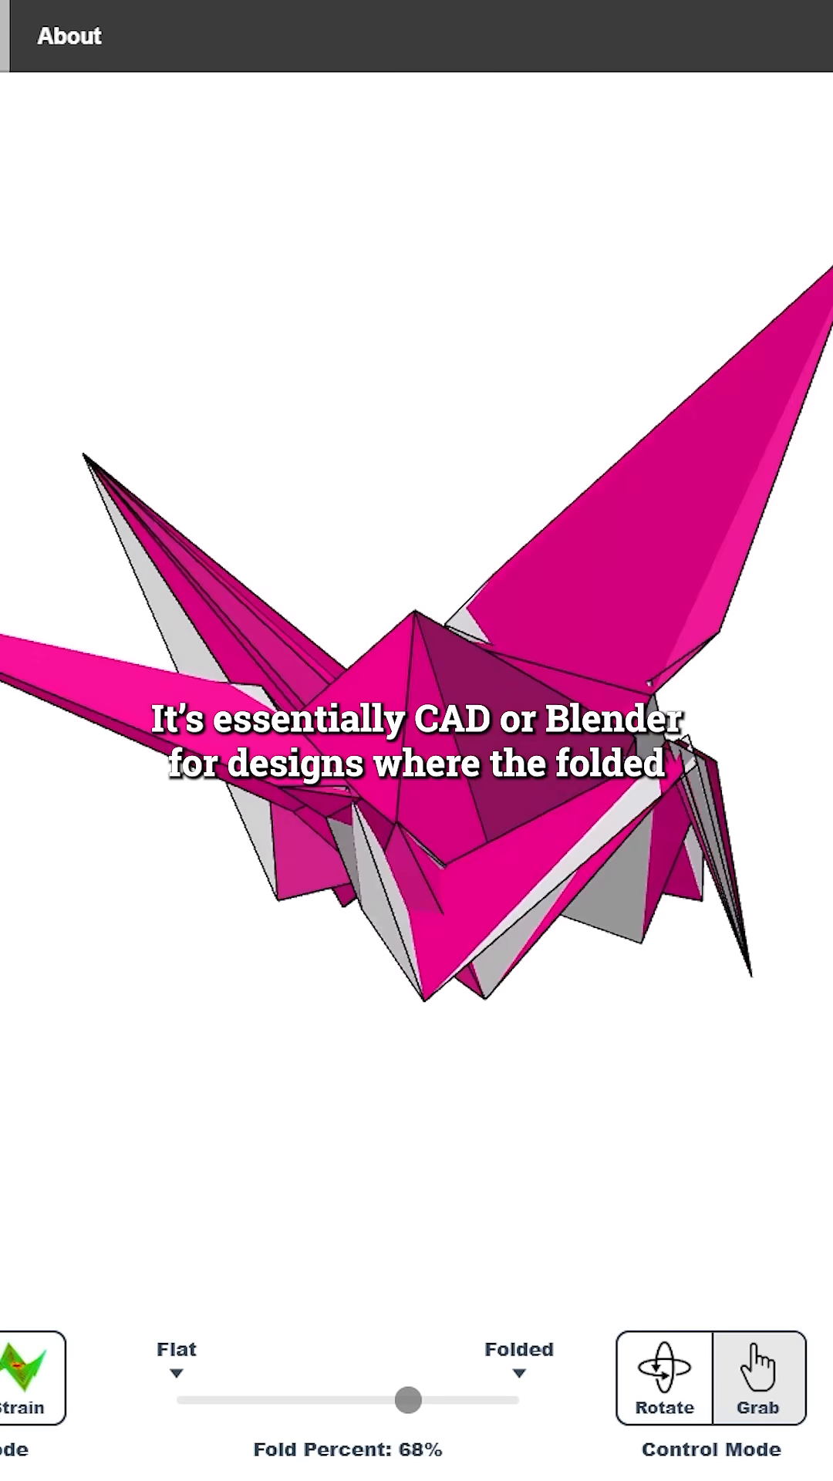
{"action": "left_click_drag", "start_coordinate": [407, 1402], "coordinate": [172, 1402]}
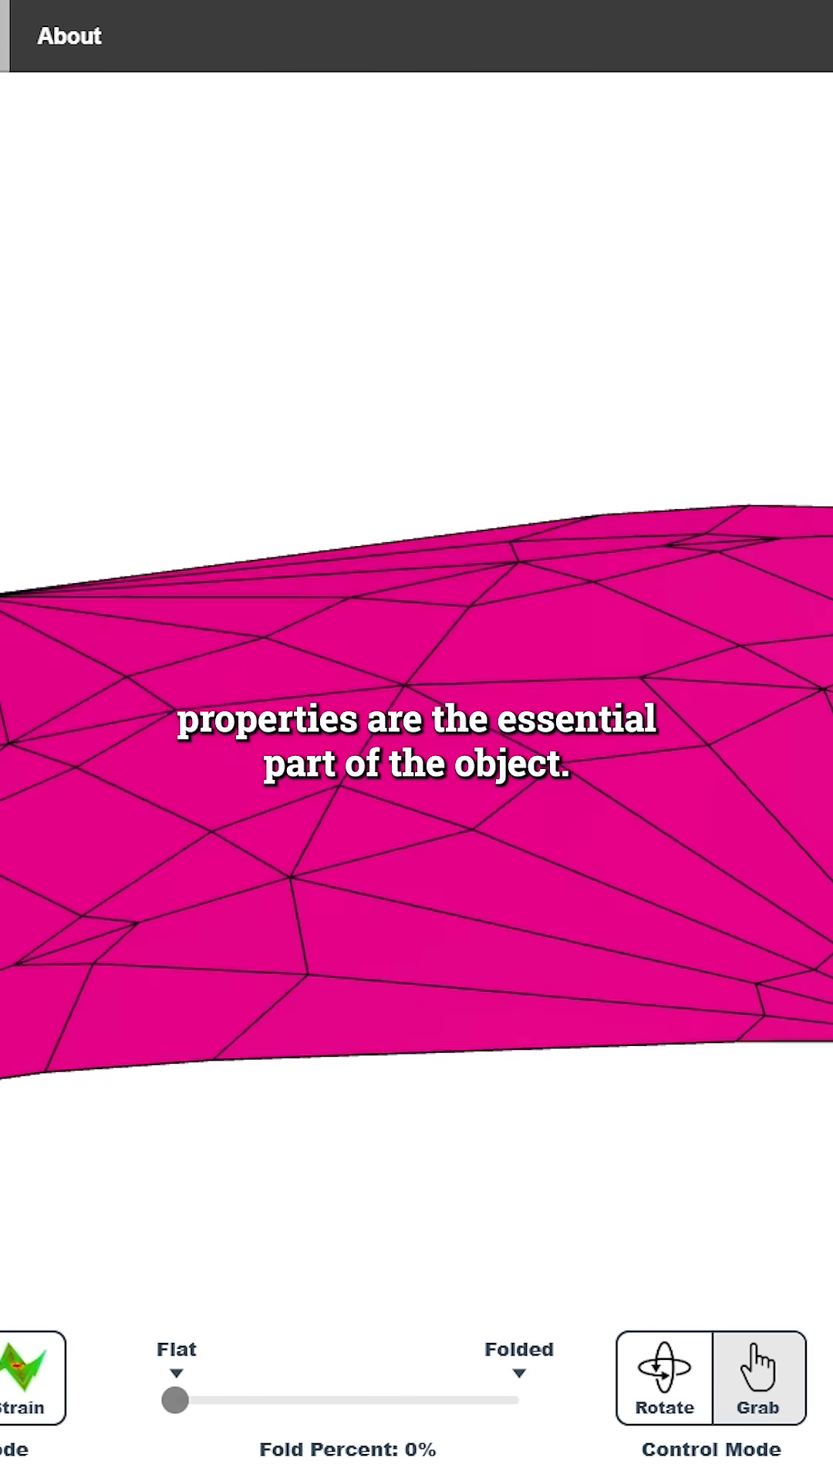
{"action": "left_click_drag", "start_coordinate": [175, 1402], "coordinate": [458, 1401]}
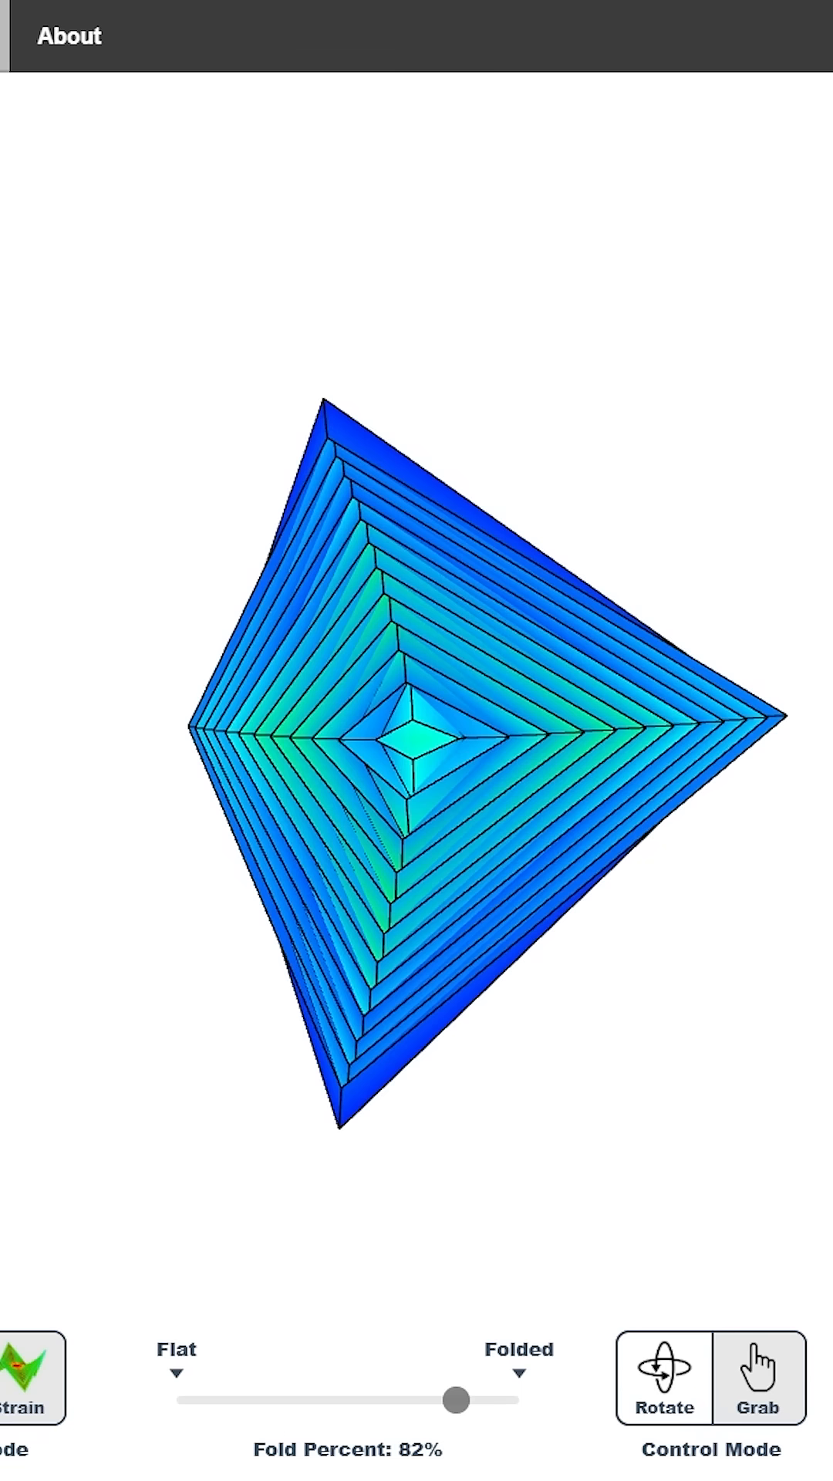
- Adjust the crane's Fold Percent slider down, then back up to 82% with strain colouring
{"action": "left_click_drag", "start_coordinate": [458, 1399], "coordinate": [308, 1401]}
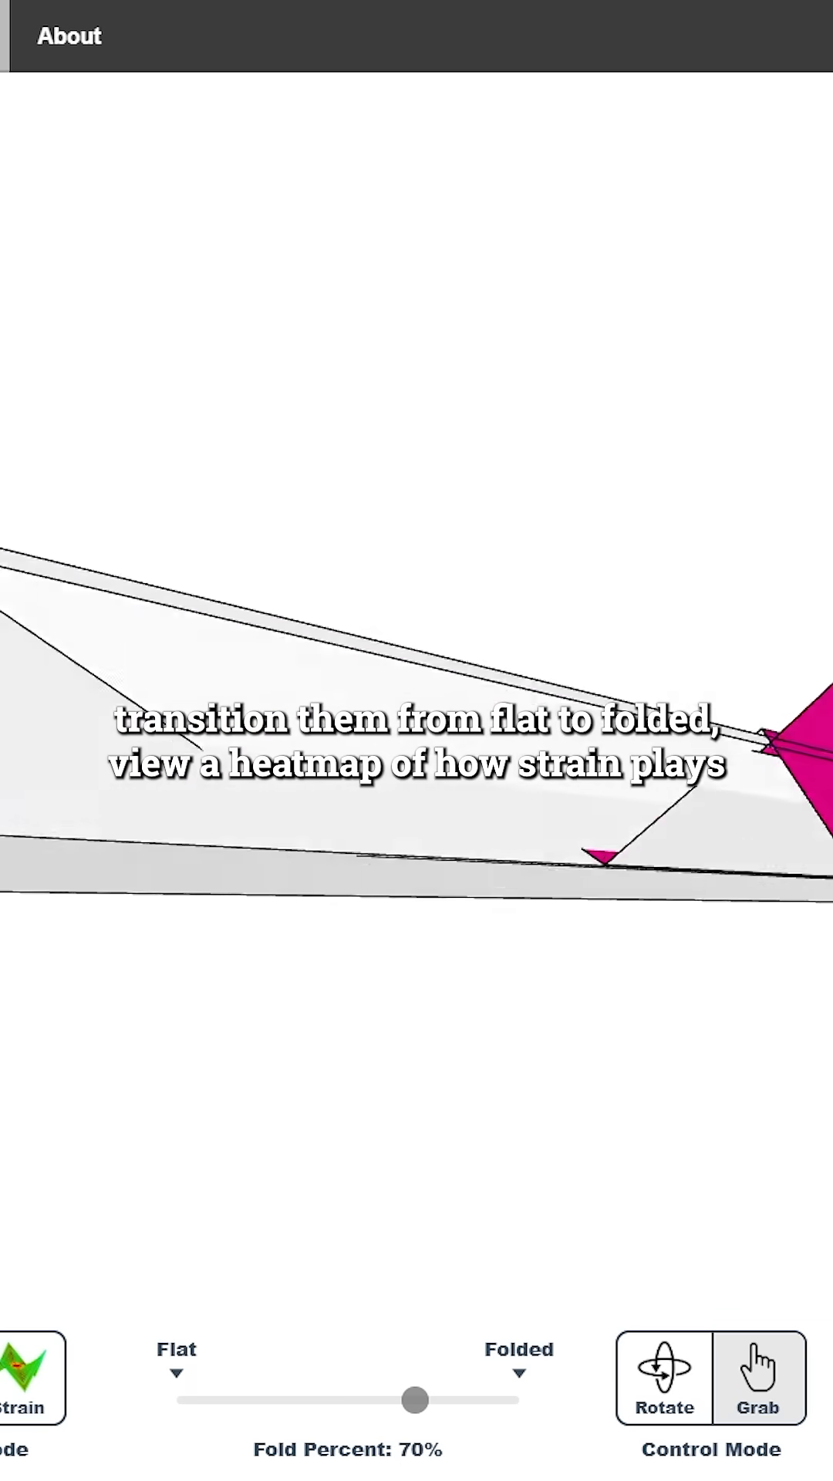
{"action": "left_click_drag", "start_coordinate": [414, 1399], "coordinate": [458, 1399]}
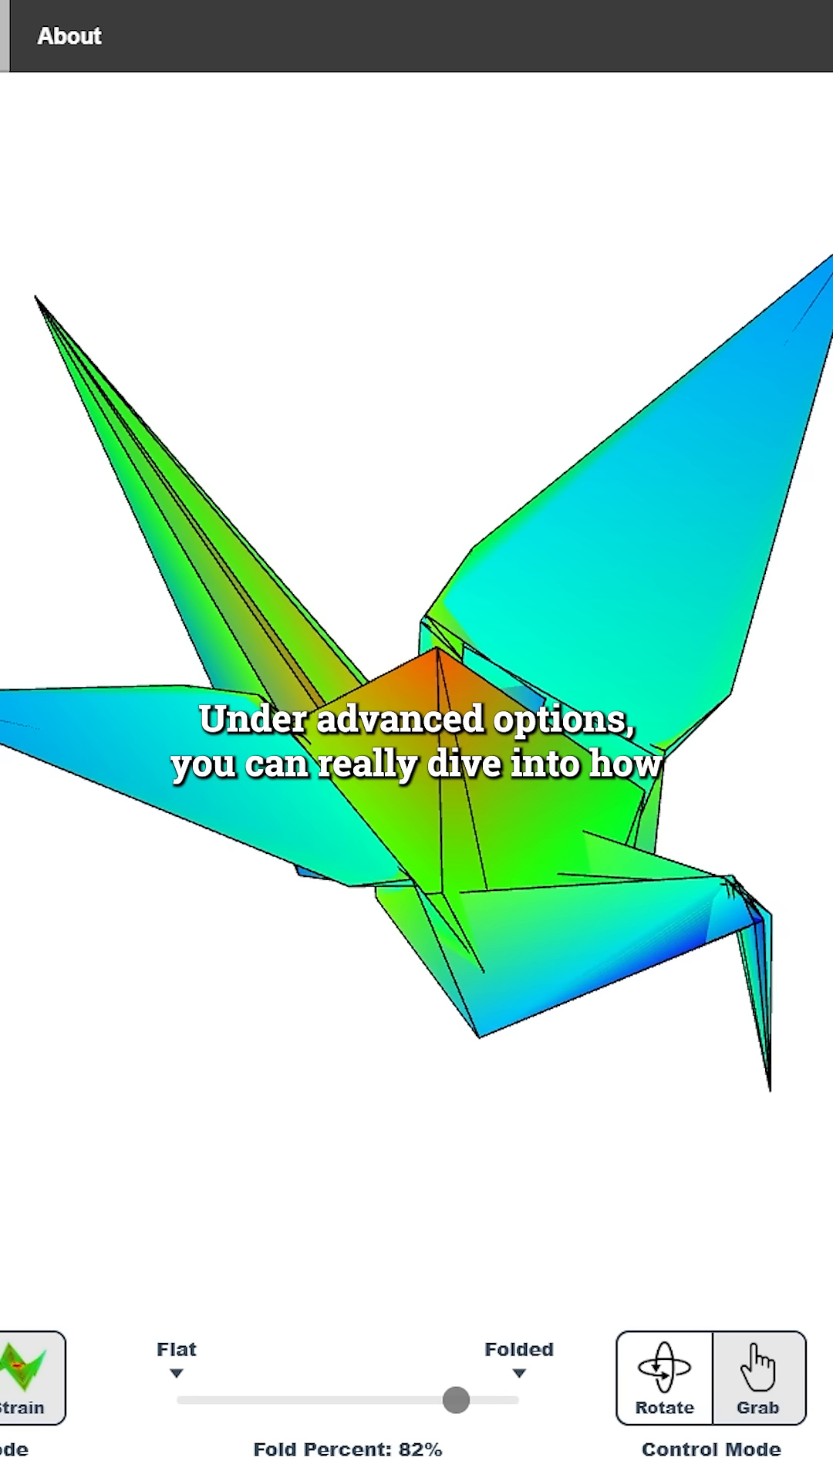
- Set the tessellation's Fold Percent slider to 55%
{"action": "left_click_drag", "start_coordinate": [456, 1399], "coordinate": [365, 1399]}
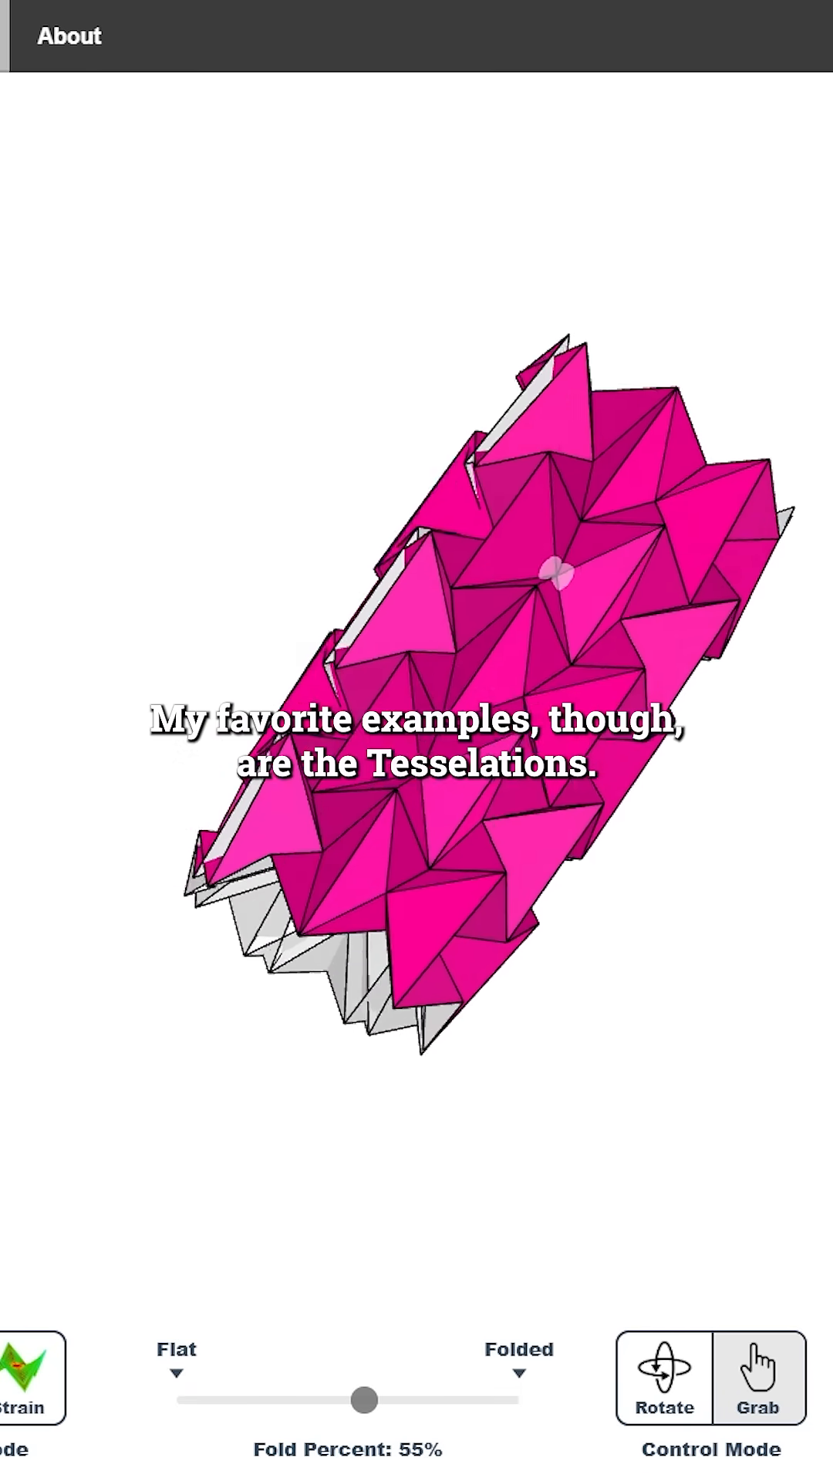
- Show the spiral model at 45%, then unfold the tessellated tube to 2% folded
{"action": "left_click_drag", "start_coordinate": [363, 1397], "coordinate": [260, 1398]}
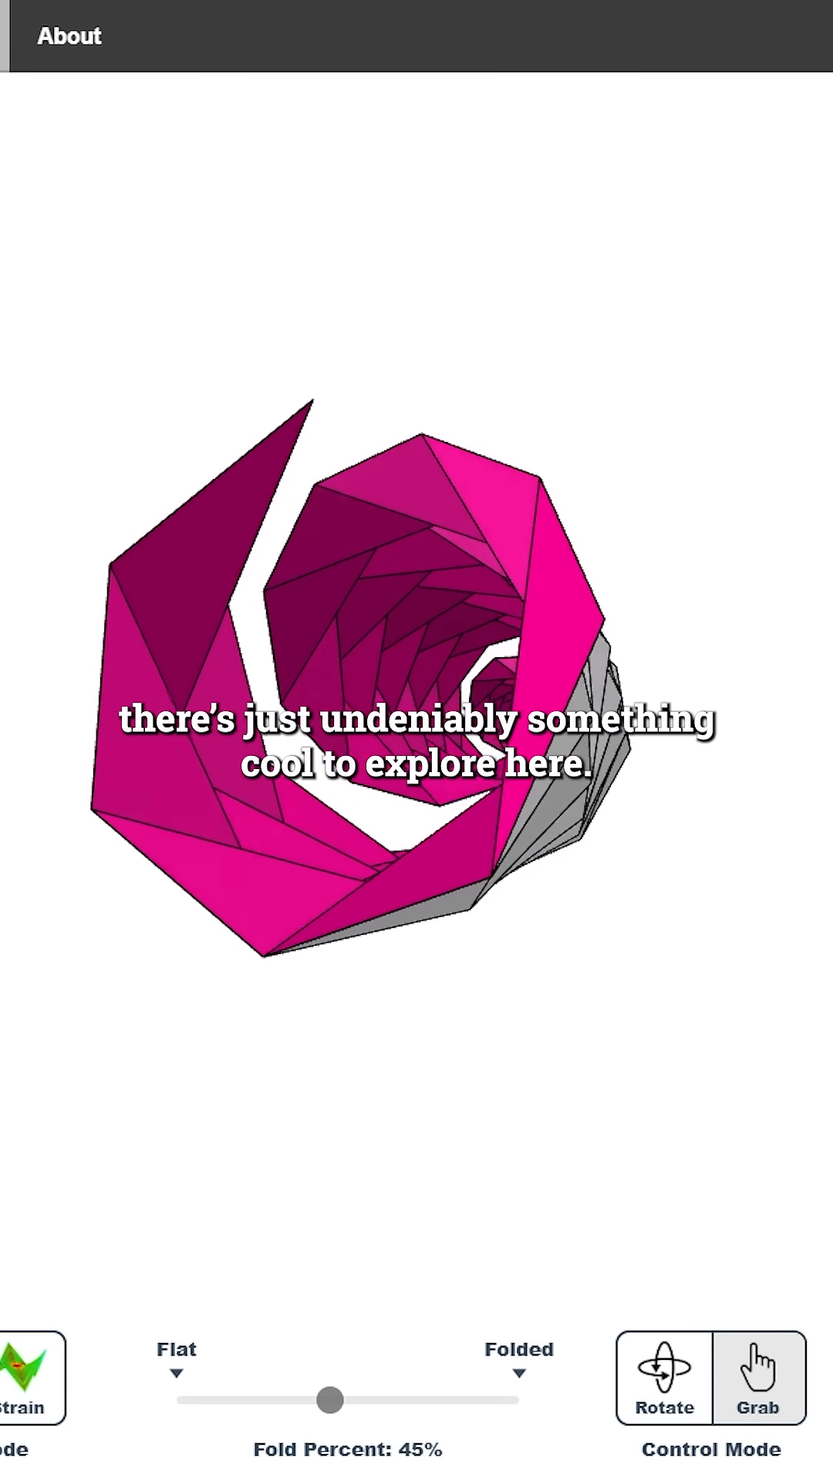
{"action": "left_click_drag", "start_coordinate": [331, 1398], "coordinate": [180, 1398]}
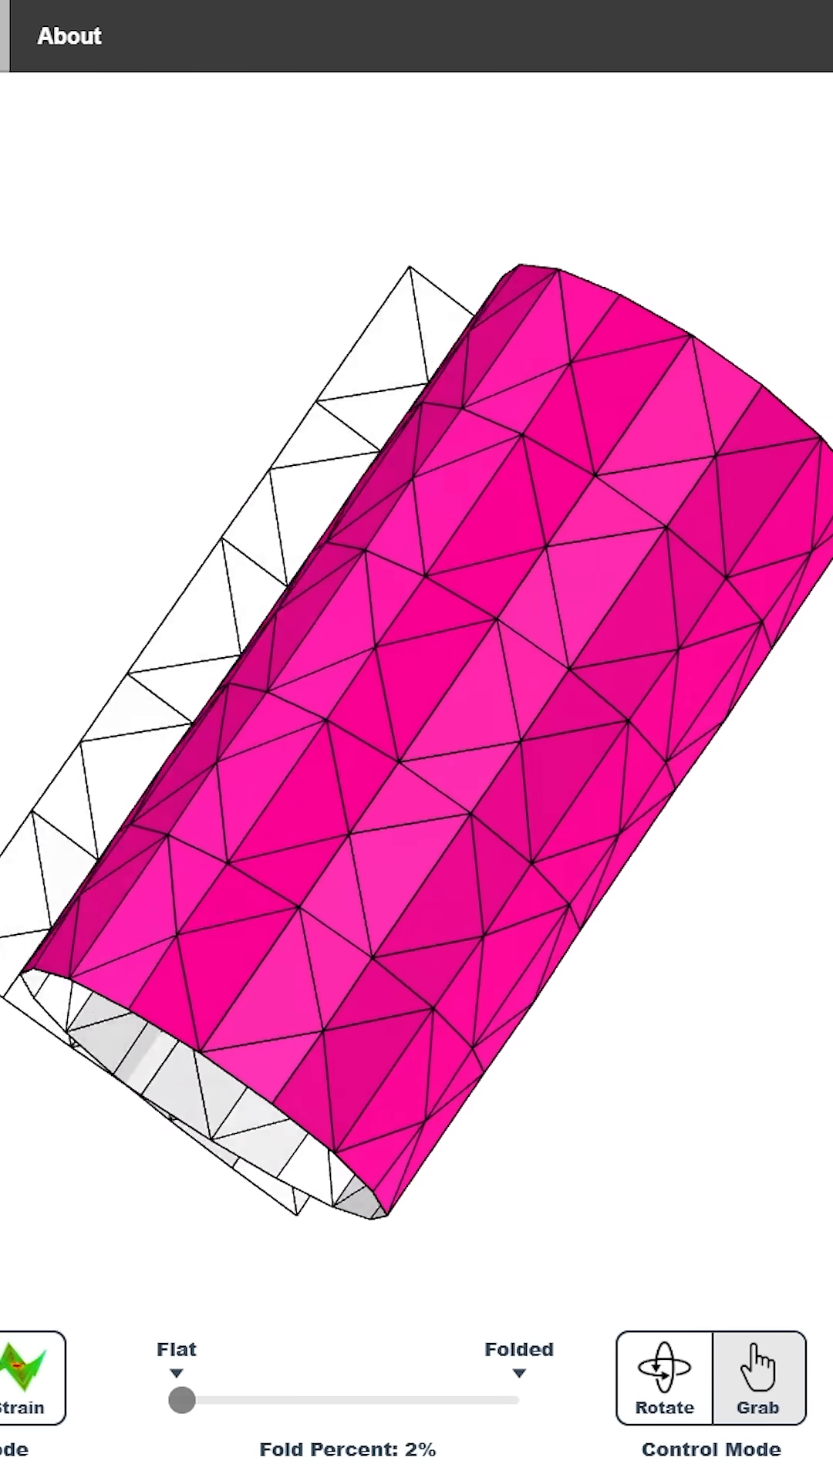